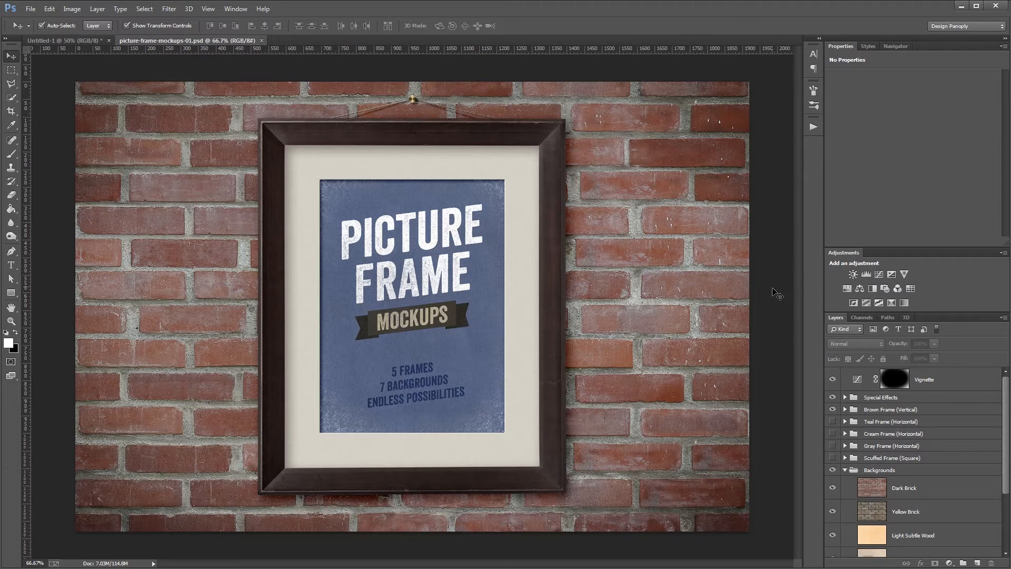
{"action": "mouse_move", "coordinate": [933, 488]}
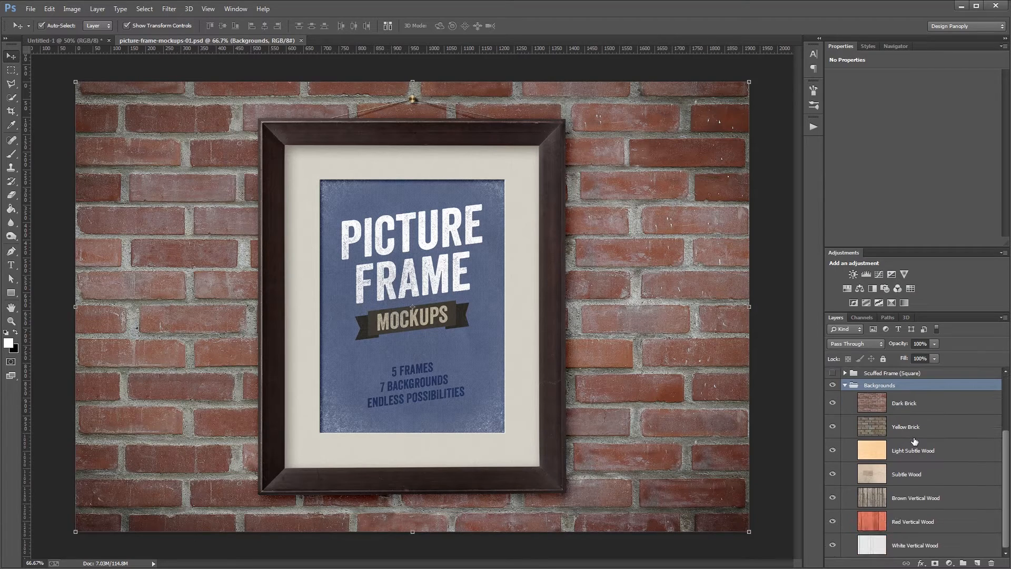
{"action": "mouse_move", "coordinate": [921, 388]}
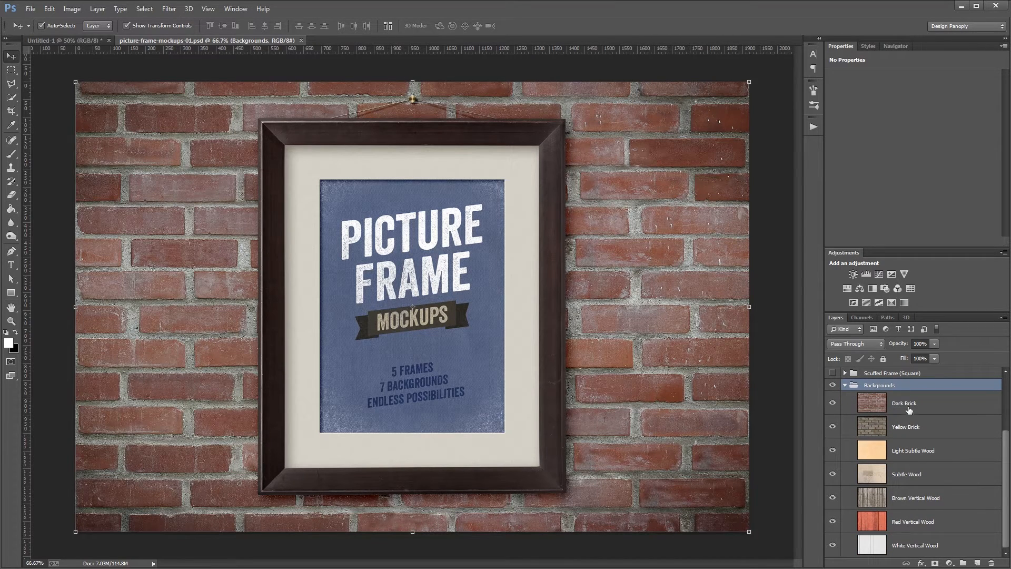
{"action": "mouse_move", "coordinate": [832, 403]}
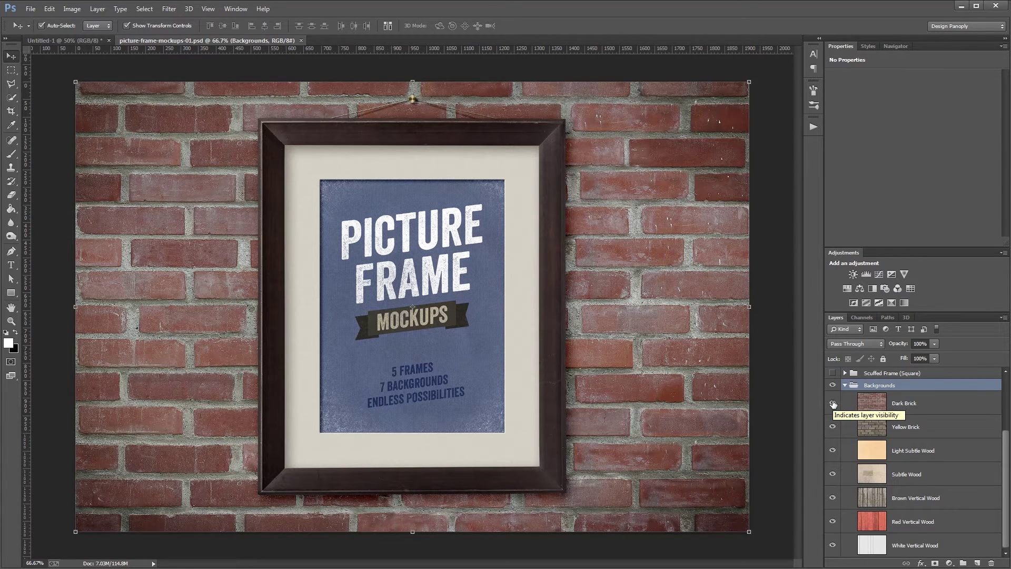
- Hide the background textures beneath the dark brick and collapse the Backgrounds group
{"action": "left_click", "coordinate": [832, 403]}
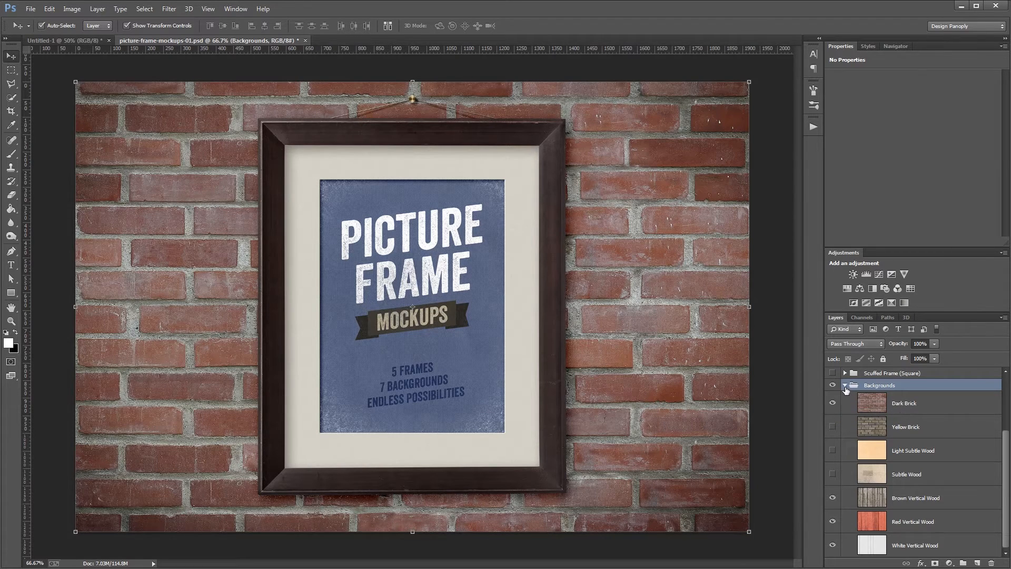
{"action": "left_click", "coordinate": [846, 386]}
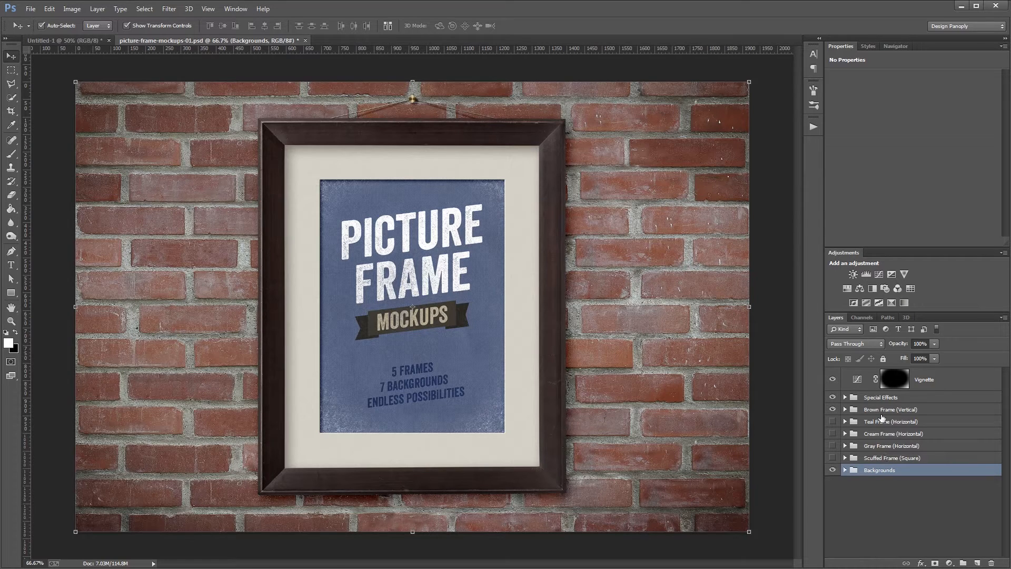
{"action": "mouse_move", "coordinate": [870, 409]}
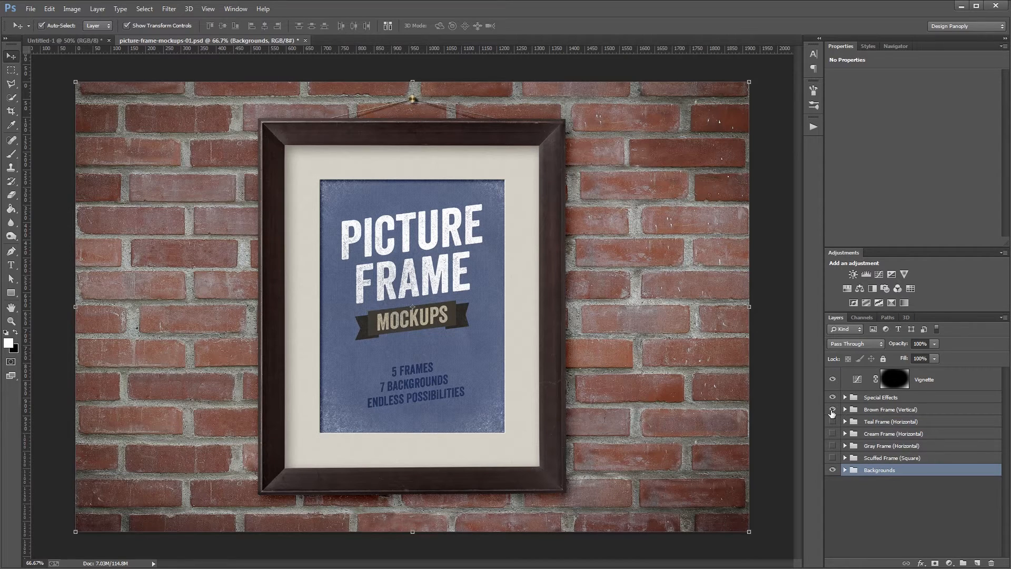
- Preview the teal and ornate white frames, then restore the brown vertical frame
{"action": "left_click", "coordinate": [832, 421]}
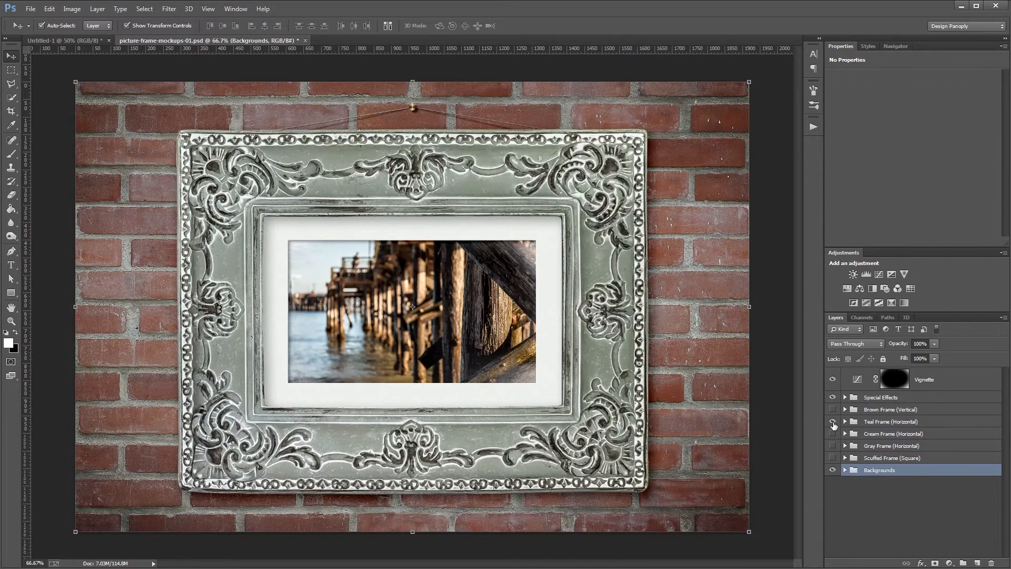
{"action": "left_click", "coordinate": [832, 421]}
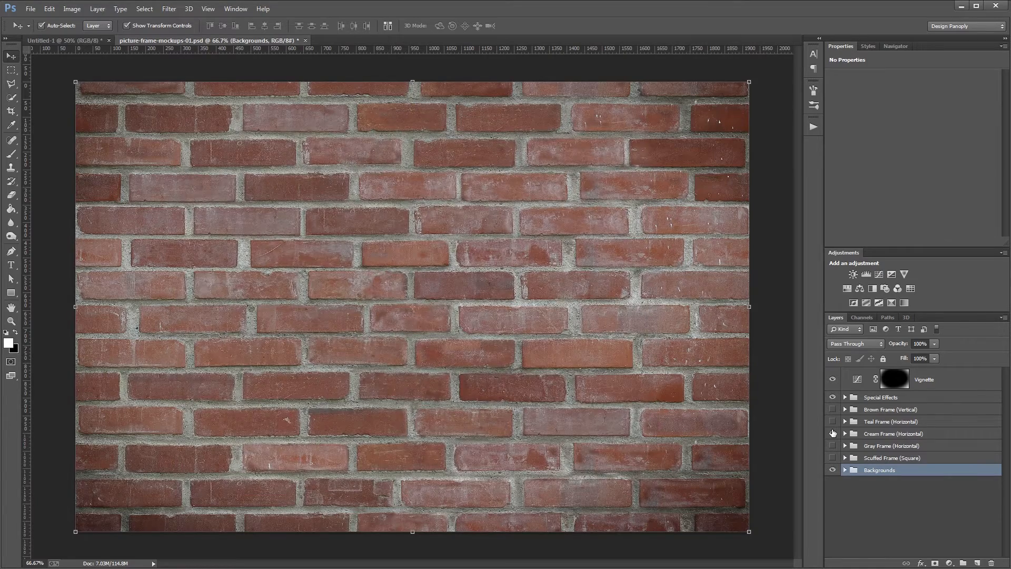
{"action": "left_click", "coordinate": [832, 433]}
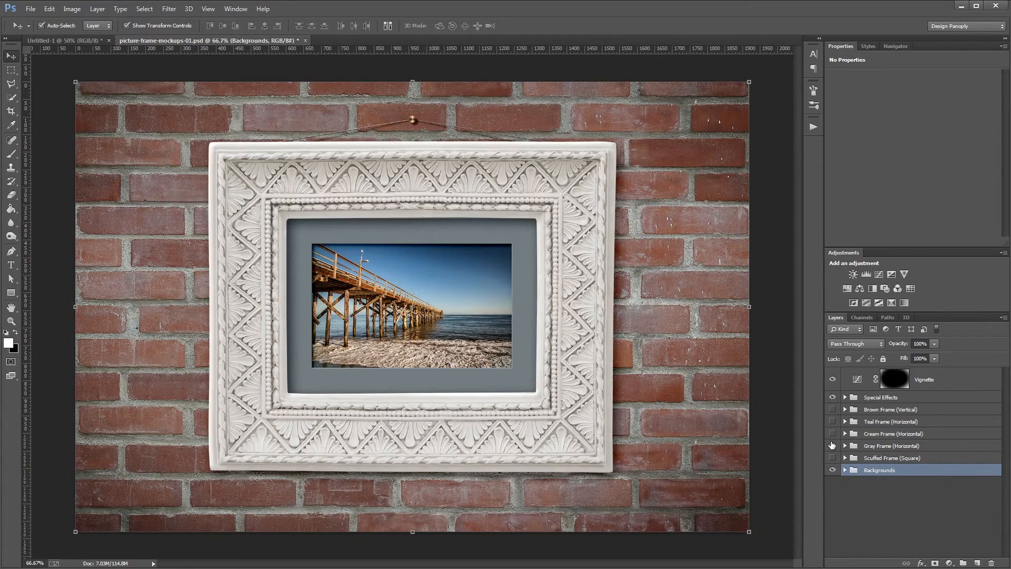
{"action": "left_click", "coordinate": [832, 457]}
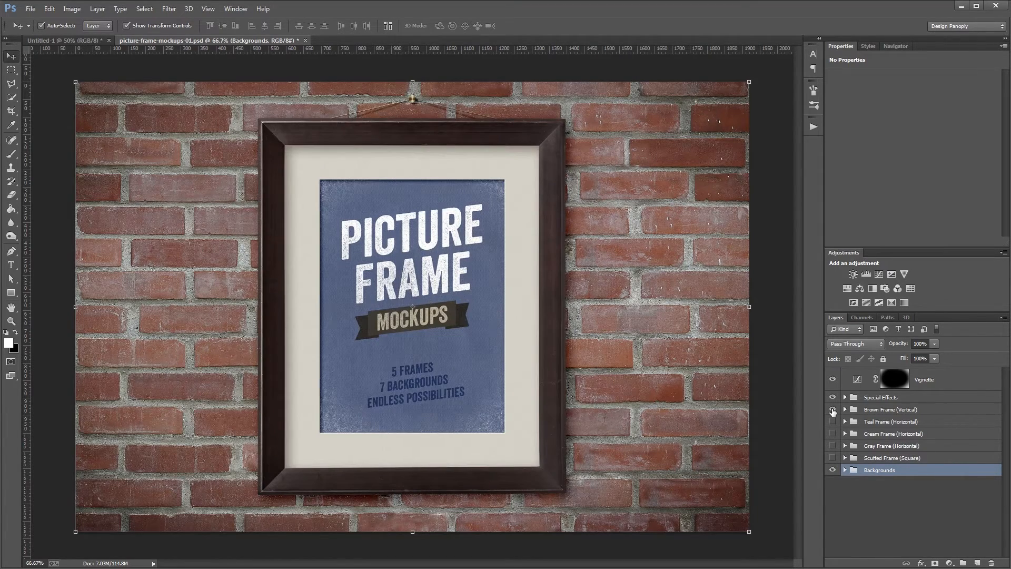
{"action": "left_click", "coordinate": [845, 409]}
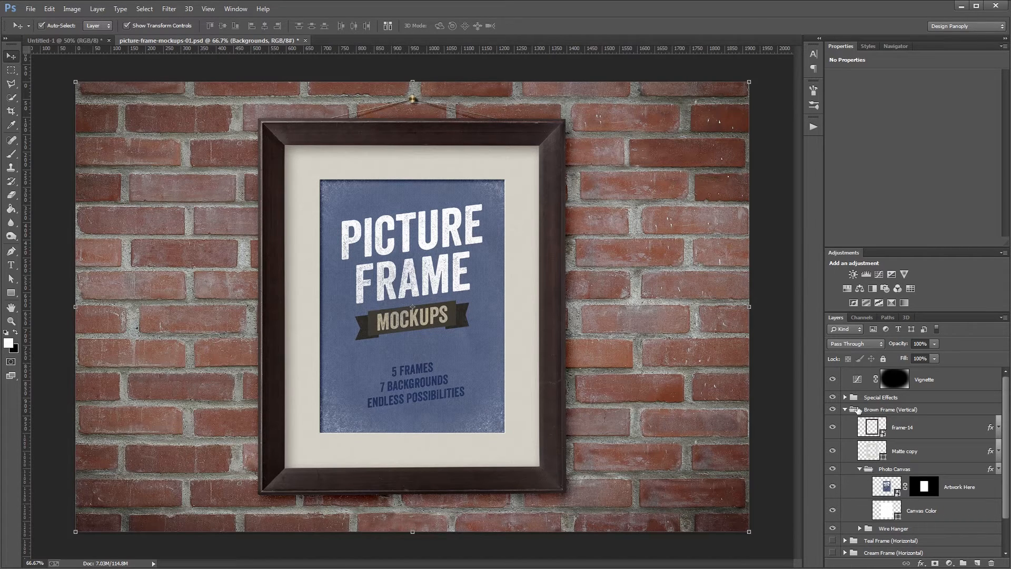
{"action": "left_click", "coordinate": [893, 529]}
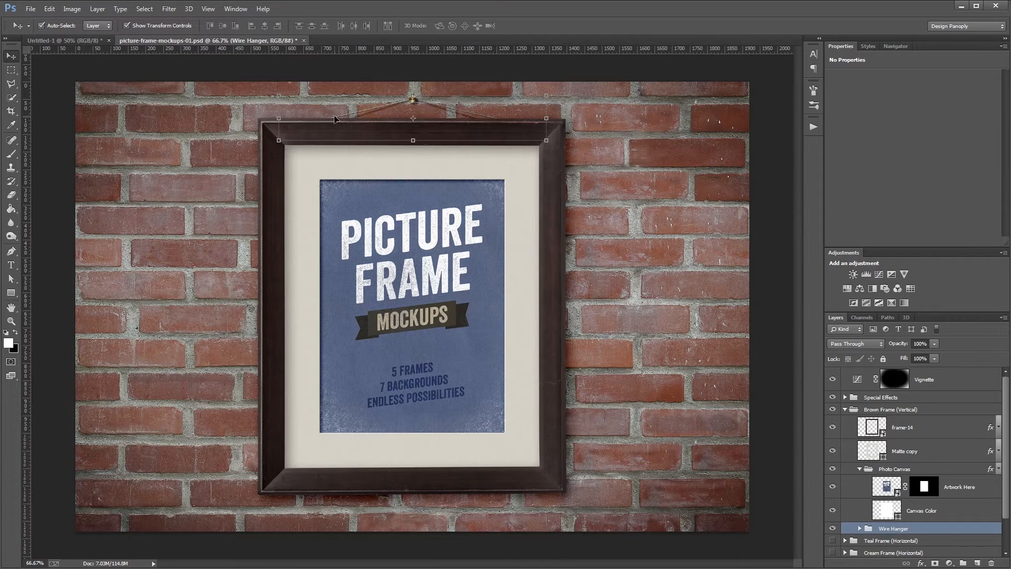
{"action": "mouse_move", "coordinate": [413, 106]}
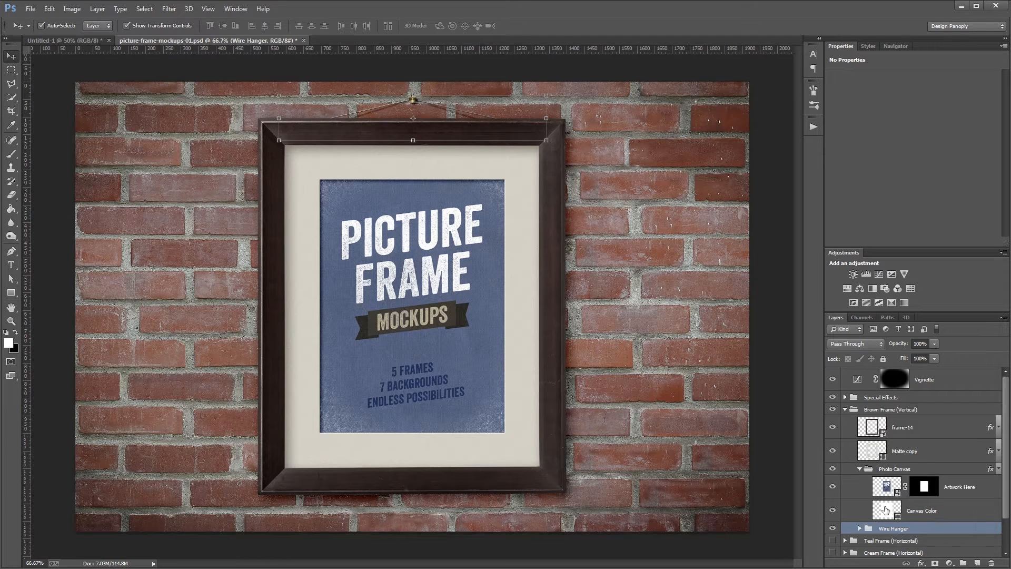
{"action": "double_click", "coordinate": [885, 510]}
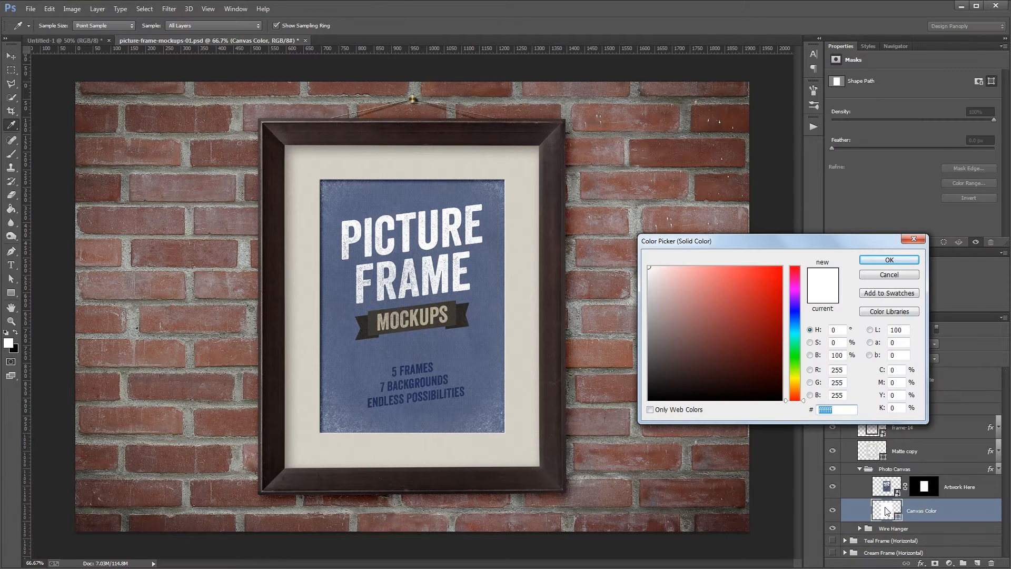
{"action": "left_click", "coordinate": [690, 290]}
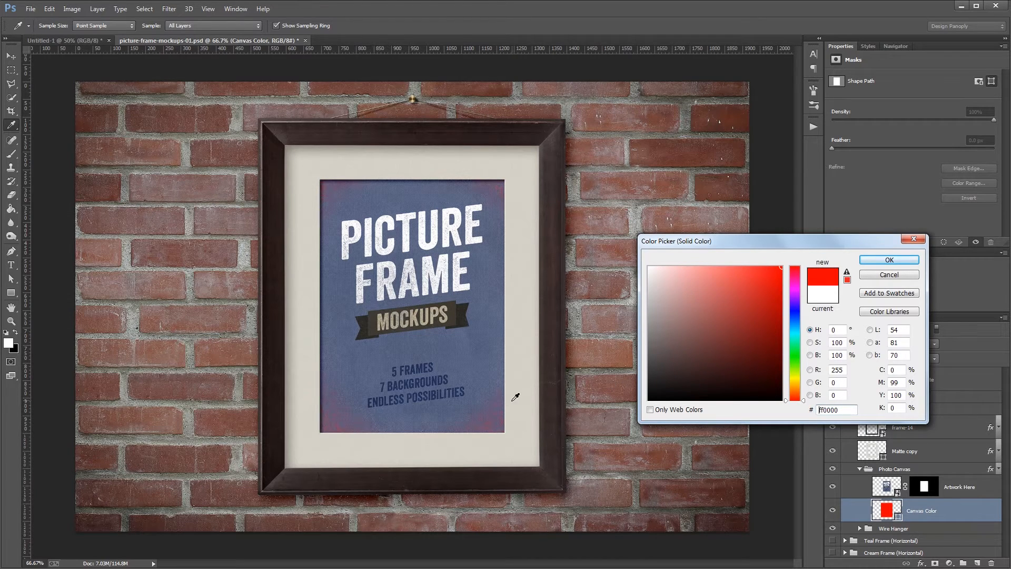
{"action": "mouse_move", "coordinate": [343, 182]}
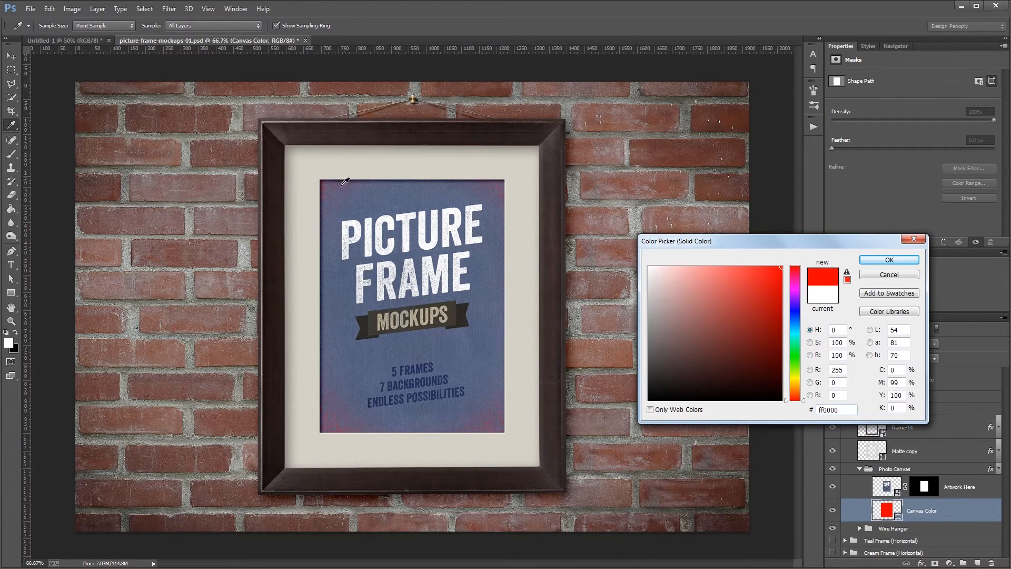
{"action": "left_click", "coordinate": [711, 326]}
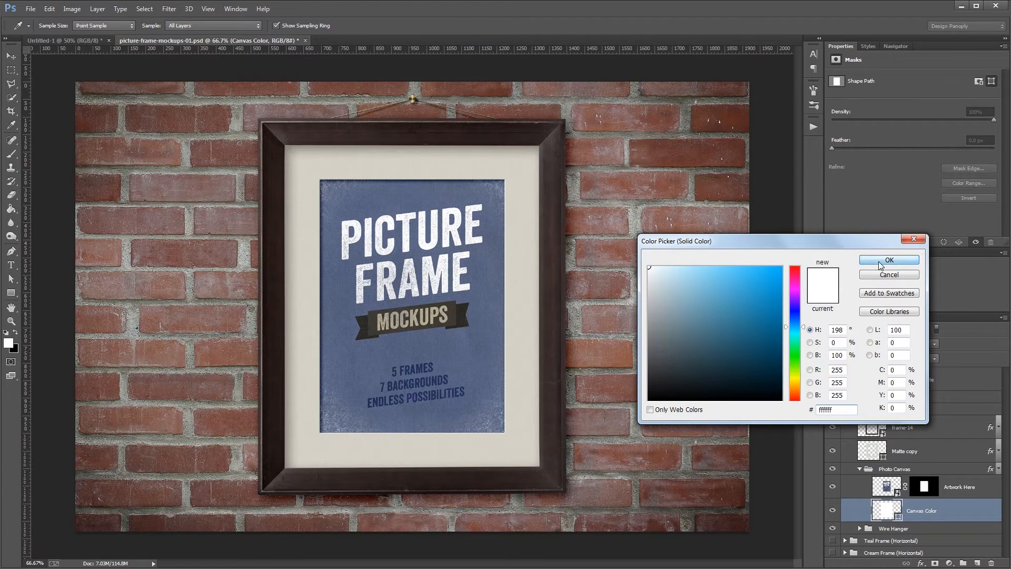
{"action": "left_click", "coordinate": [889, 259]}
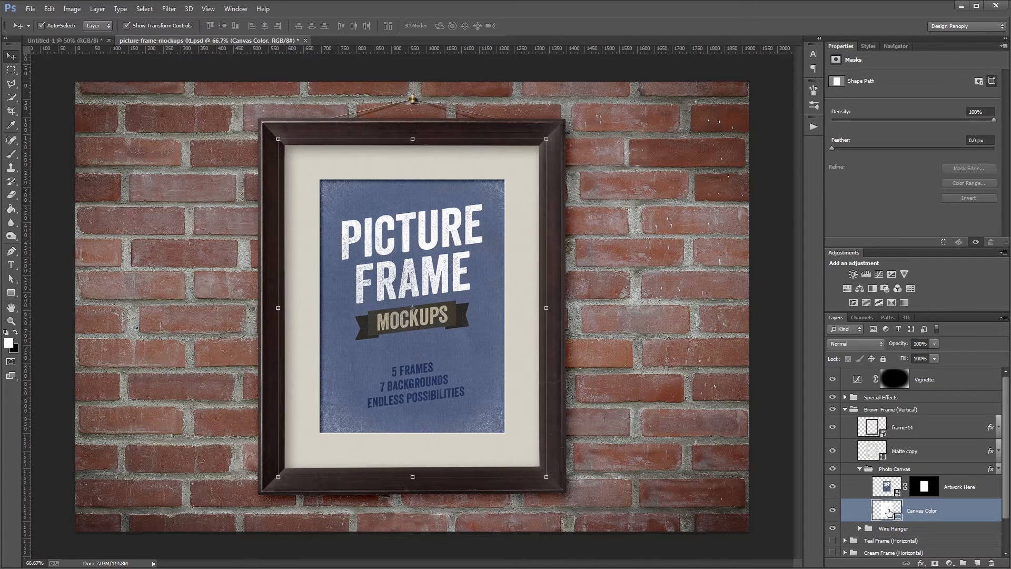
{"action": "mouse_move", "coordinate": [502, 416]}
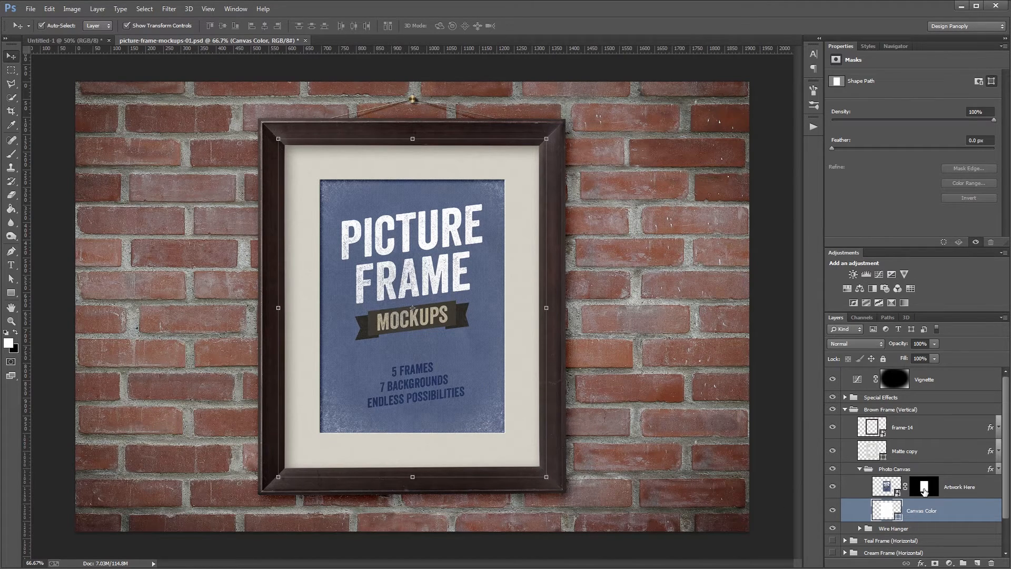
- Disable the Artwork Here layer mask and open the artwork smart object for editing
{"action": "right_click", "coordinate": [923, 487]}
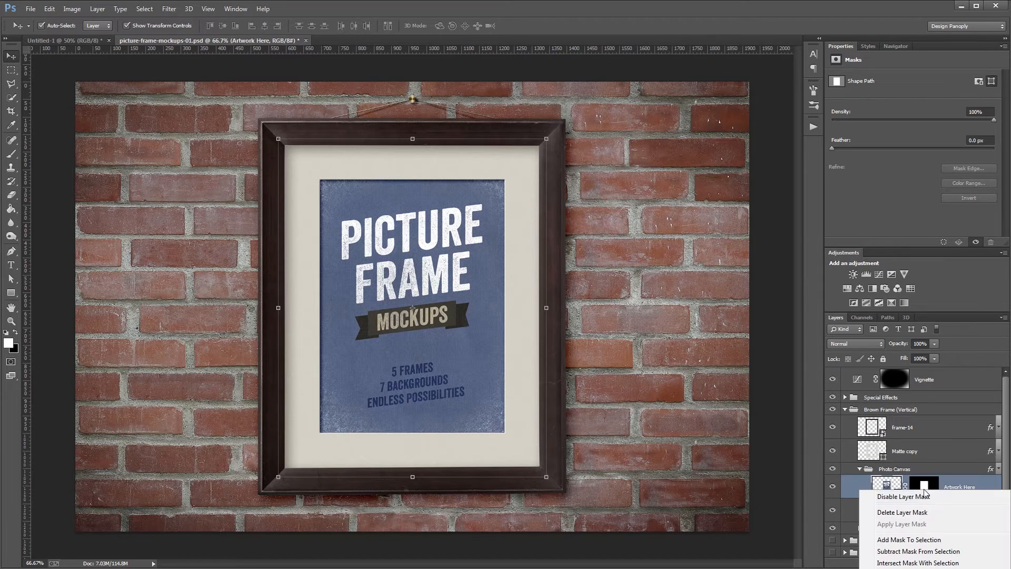
{"action": "left_click", "coordinate": [904, 496]}
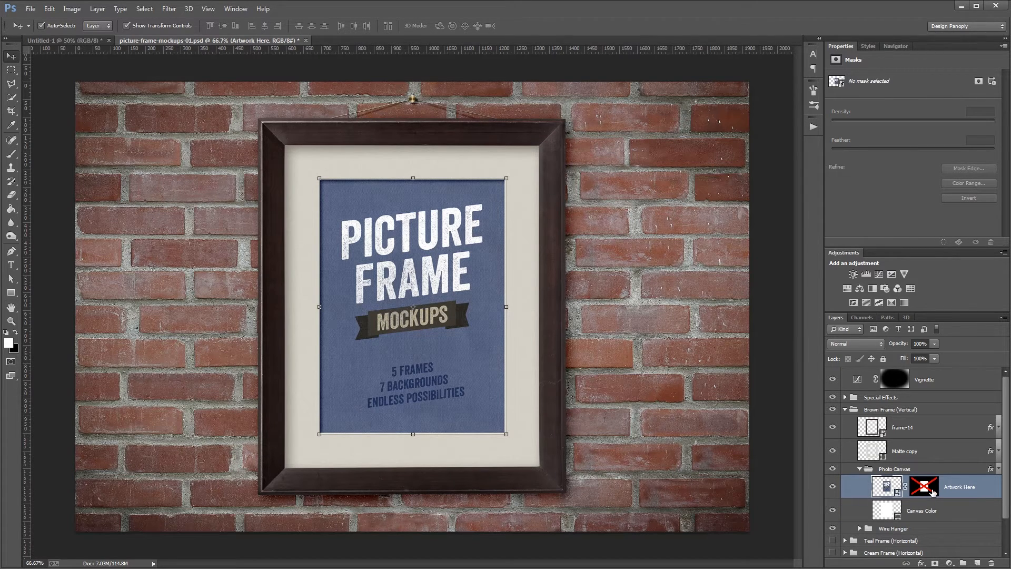
{"action": "mouse_move", "coordinate": [922, 487]}
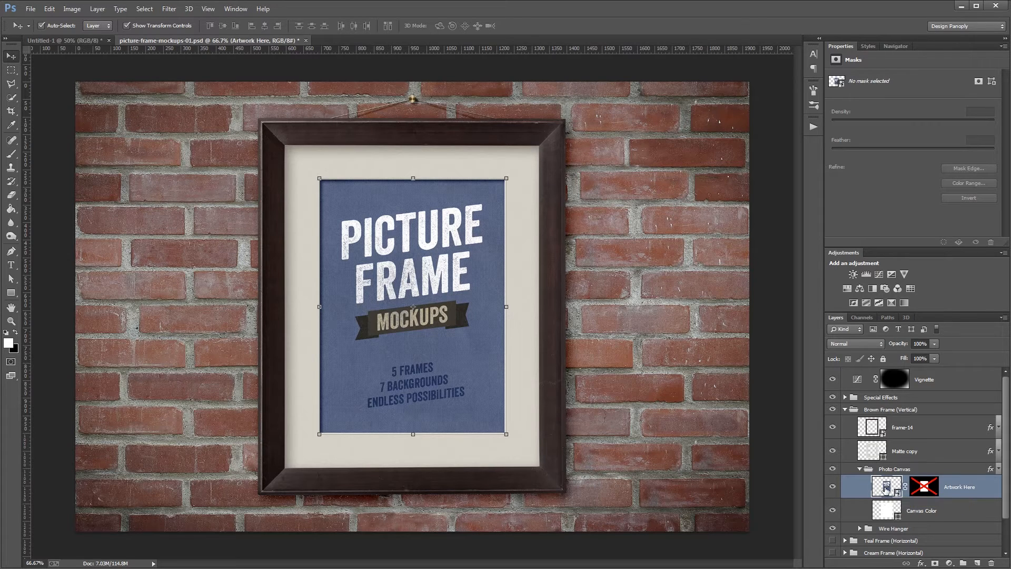
{"action": "double_click", "coordinate": [886, 487]}
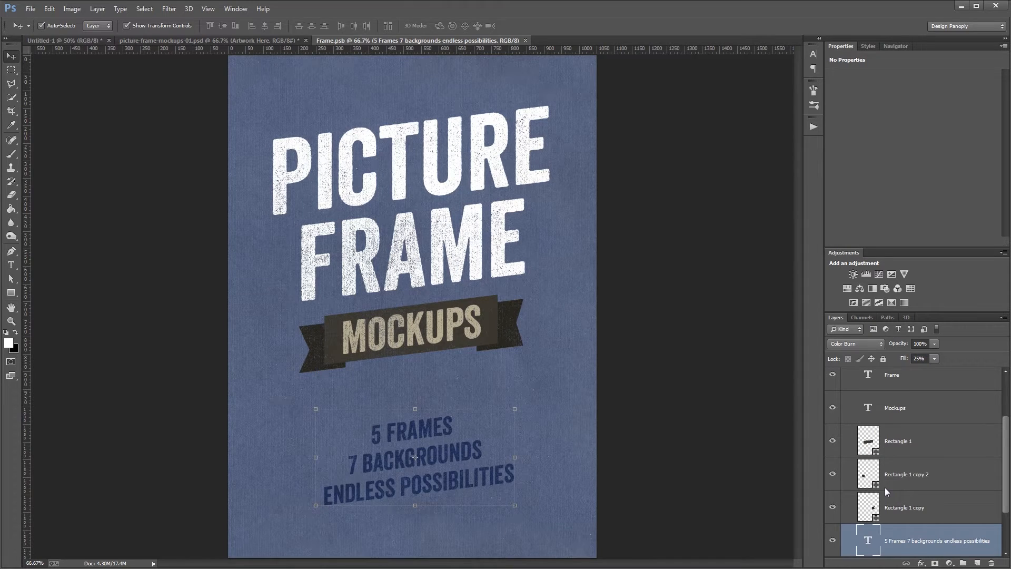
- Close the Frame.psb artwork containing the couple's photo, saving changes with Yes
{"action": "left_click", "coordinate": [53, 40]}
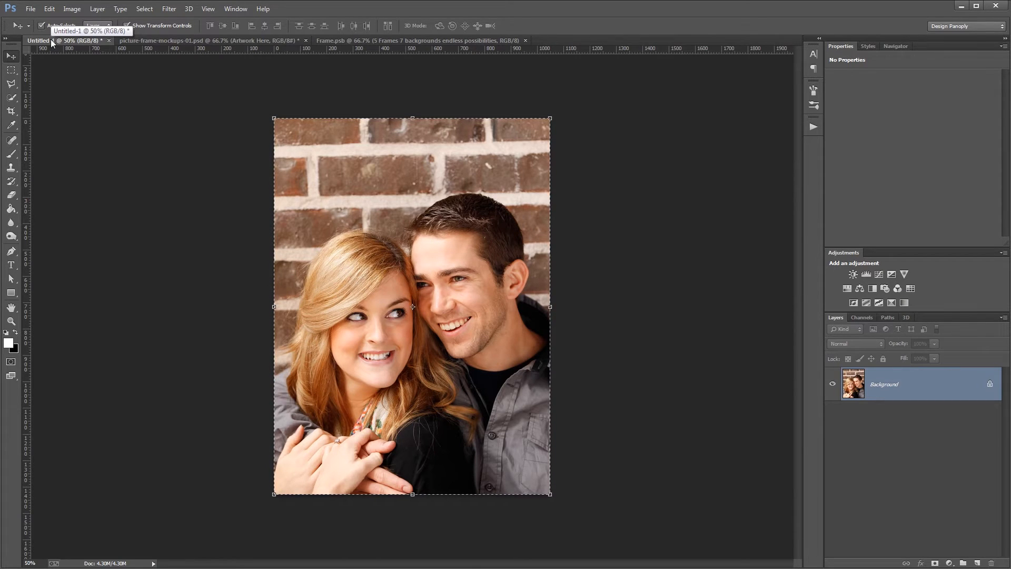
{"action": "left_click", "coordinate": [420, 40]}
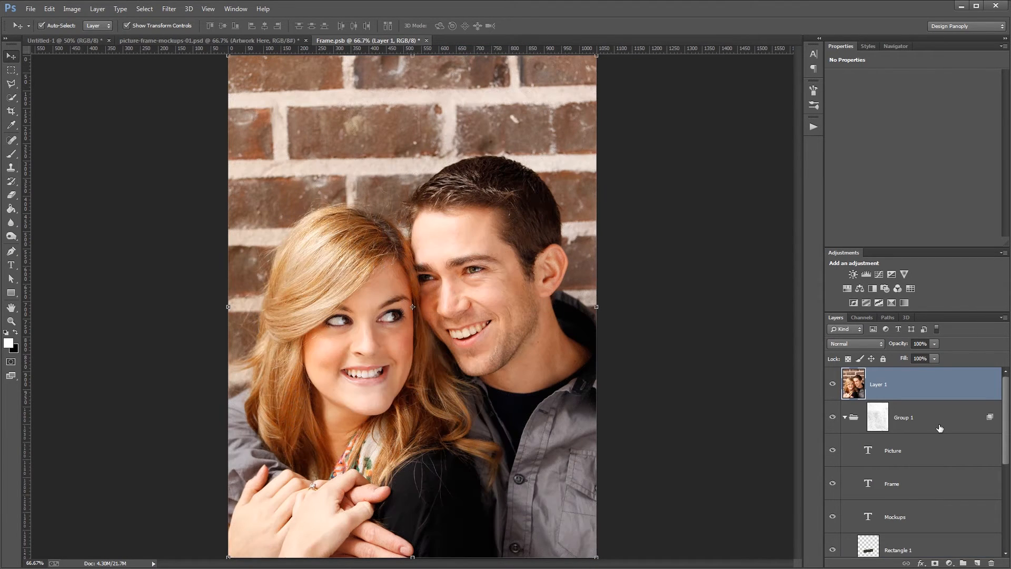
{"action": "left_click", "coordinate": [425, 40]}
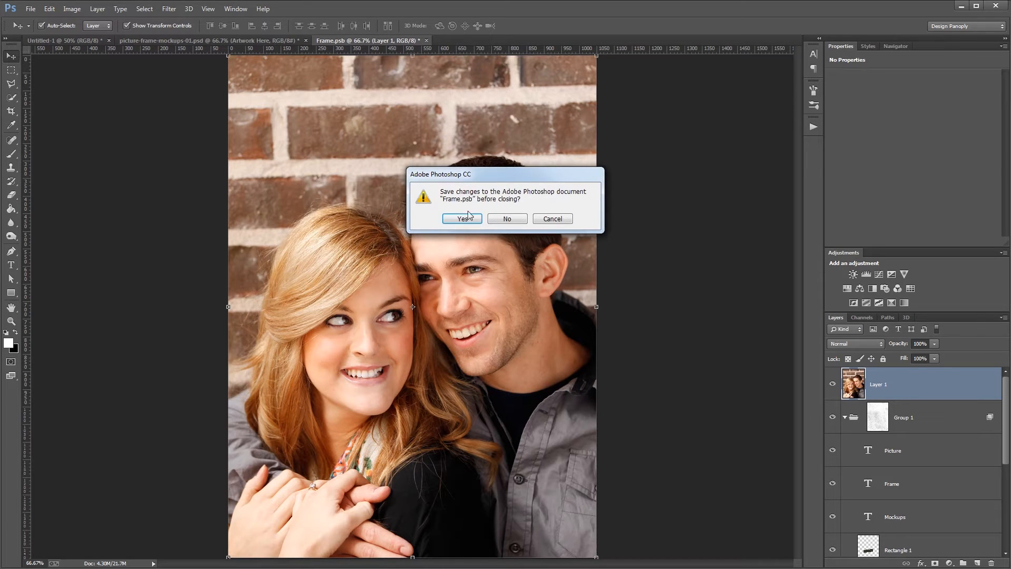
{"action": "left_click", "coordinate": [506, 219]}
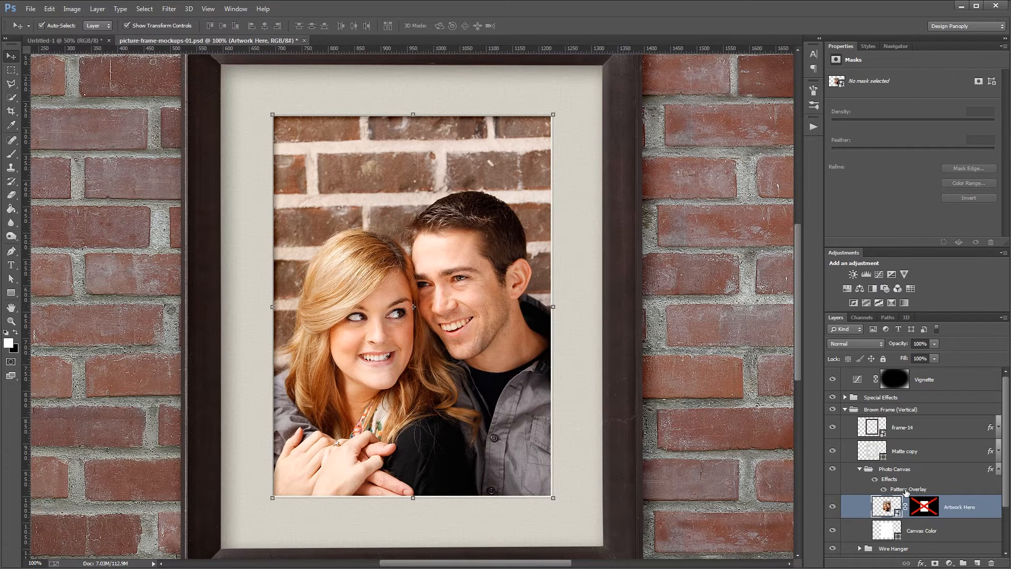
- Adjust the Photo Canvas group's Pattern Overlay texture in Layer Style and confirm
{"action": "double_click", "coordinate": [908, 489]}
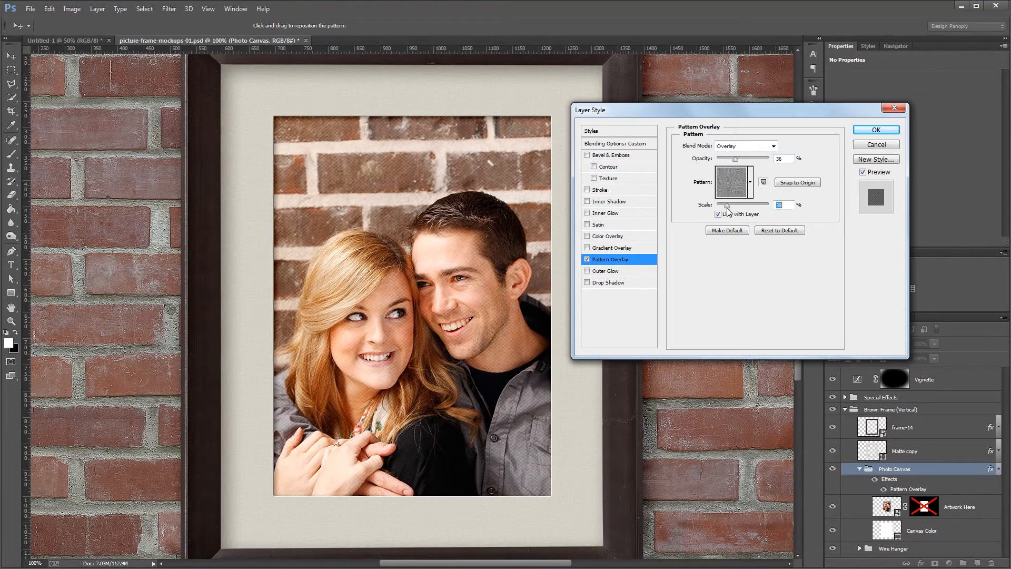
{"action": "left_click", "coordinate": [876, 129]}
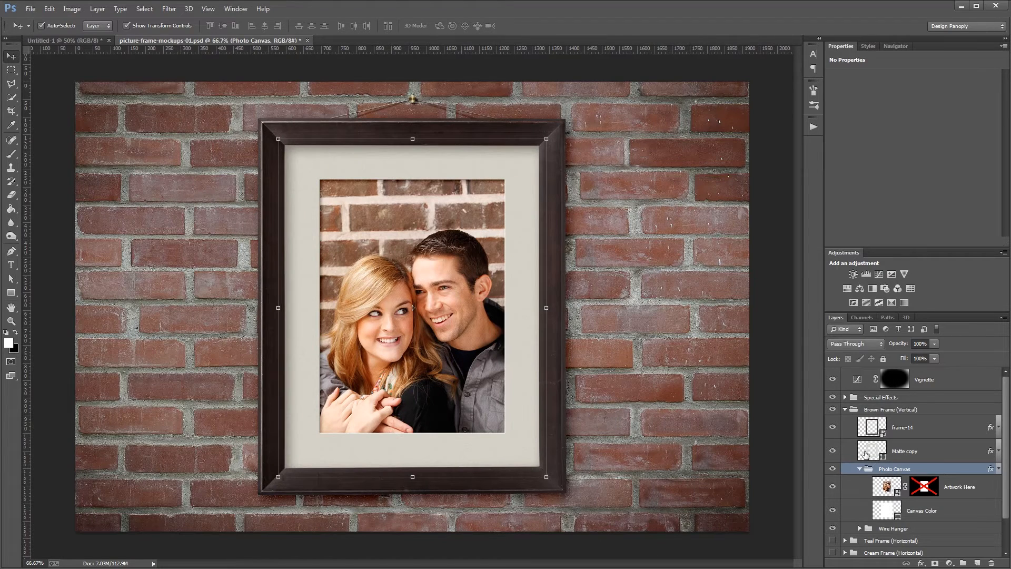
{"action": "mouse_move", "coordinate": [864, 453]}
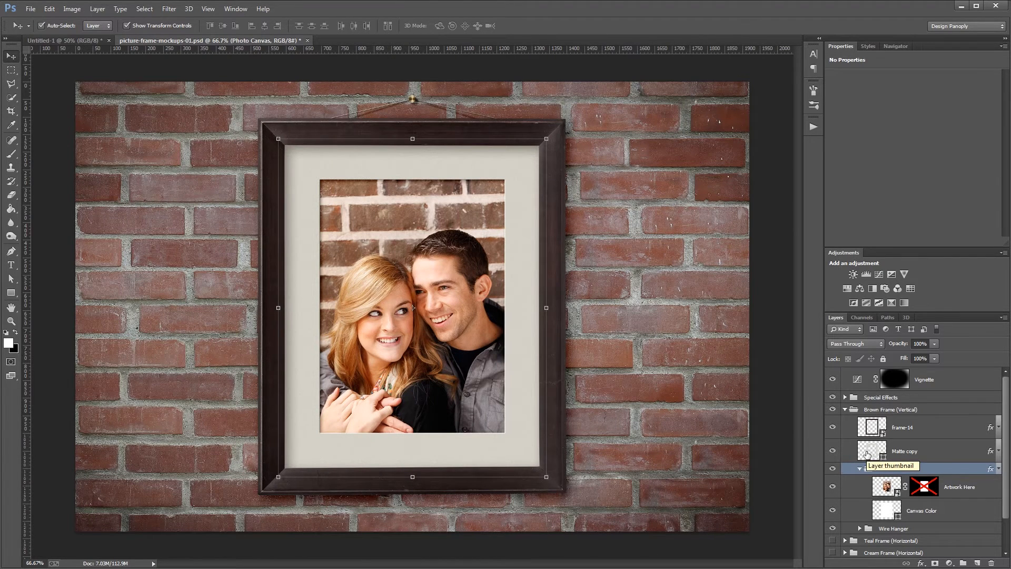
- Recolor the Matte copy fill to muted gray #7a7072
{"action": "double_click", "coordinate": [871, 451]}
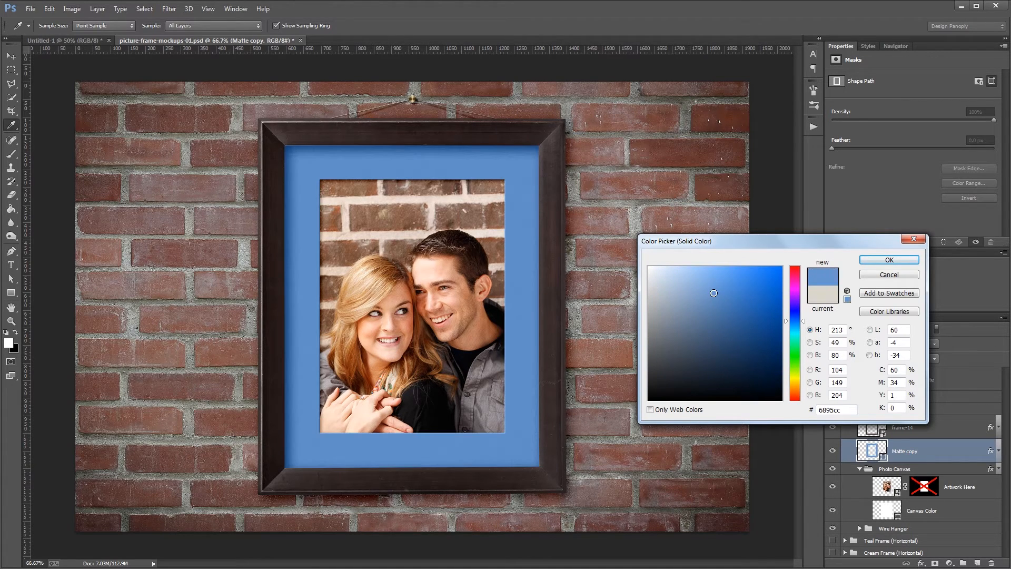
{"action": "left_click", "coordinate": [710, 358]}
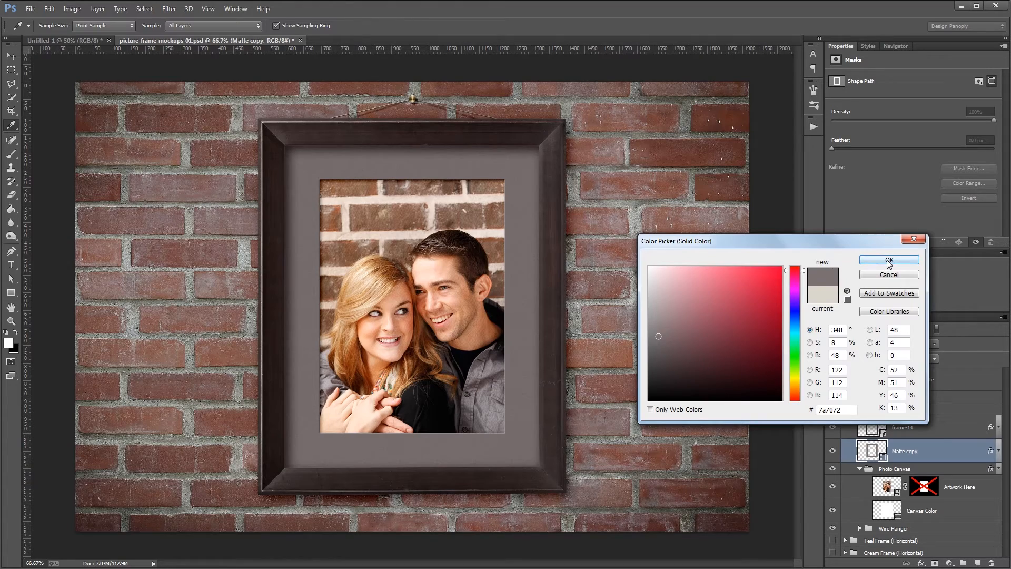
{"action": "left_click", "coordinate": [889, 260]}
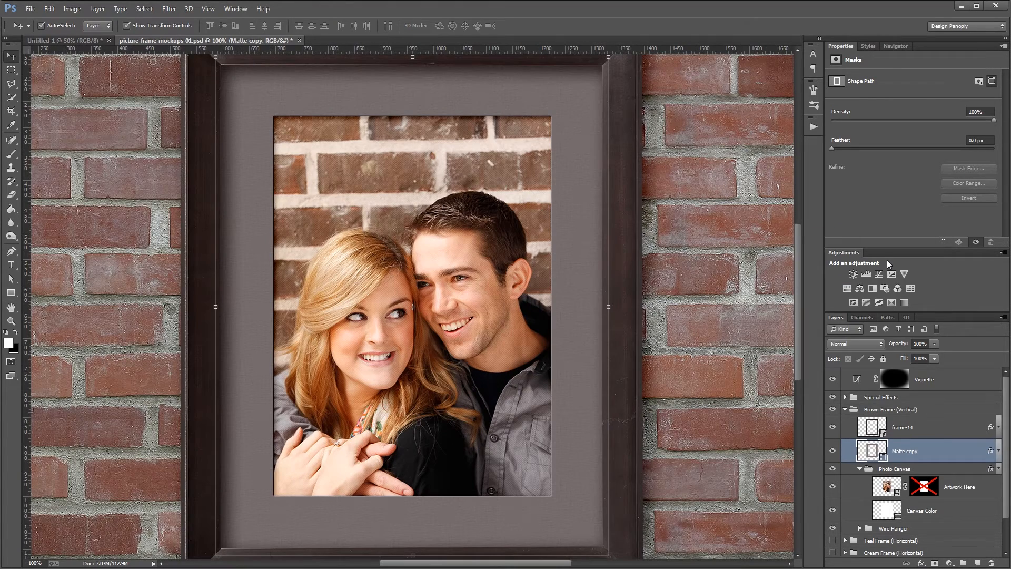
- Lower the opacity of the Matte copy's Pattern Overlay for a subtler texture
{"action": "left_click", "coordinate": [999, 451]}
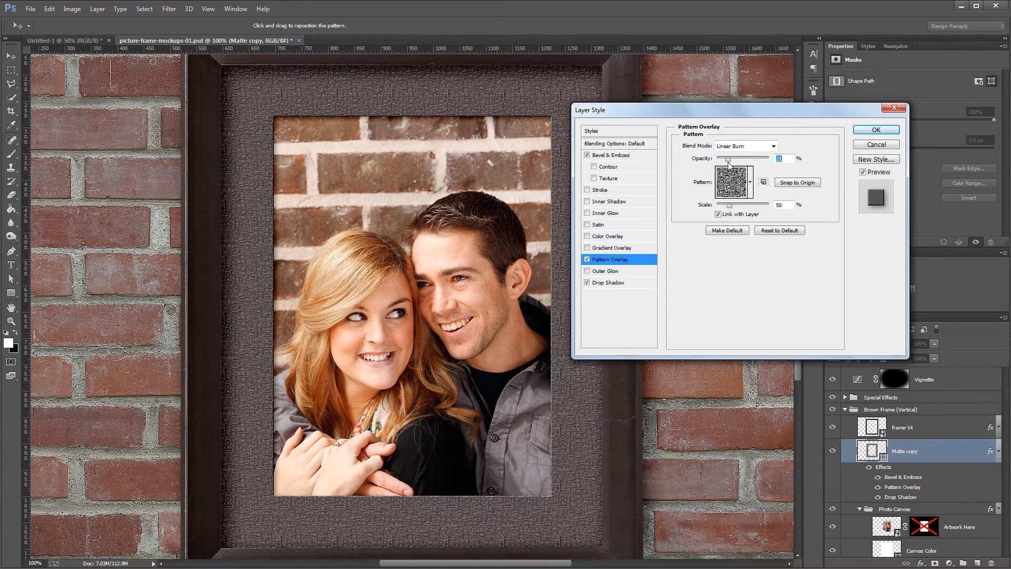
{"action": "left_click", "coordinate": [750, 182]}
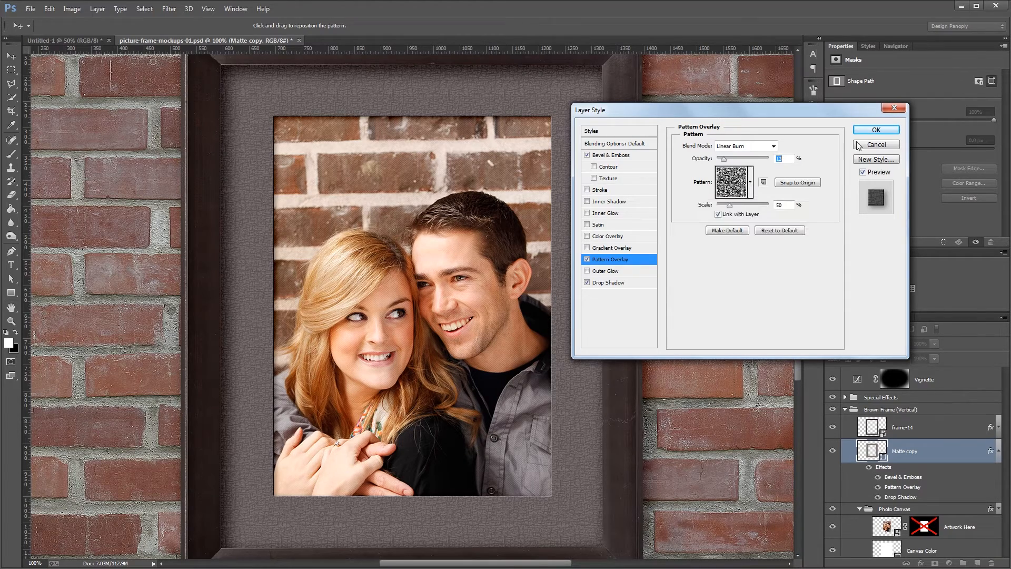
{"action": "left_click", "coordinate": [876, 130]}
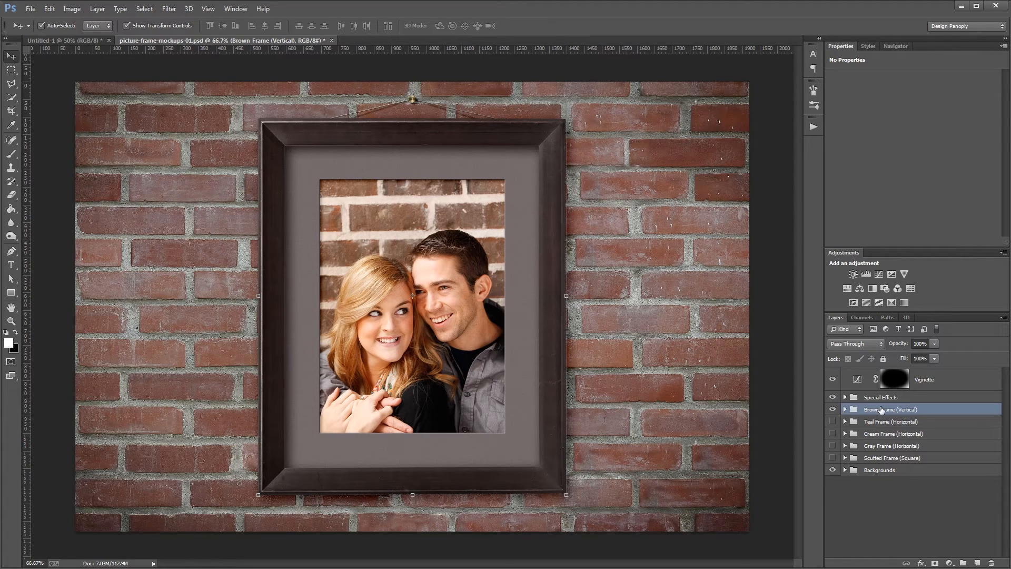
- Enable Vintage Tone 2 in Special Effects and set its Fill to 65%
{"action": "left_click", "coordinate": [845, 397]}
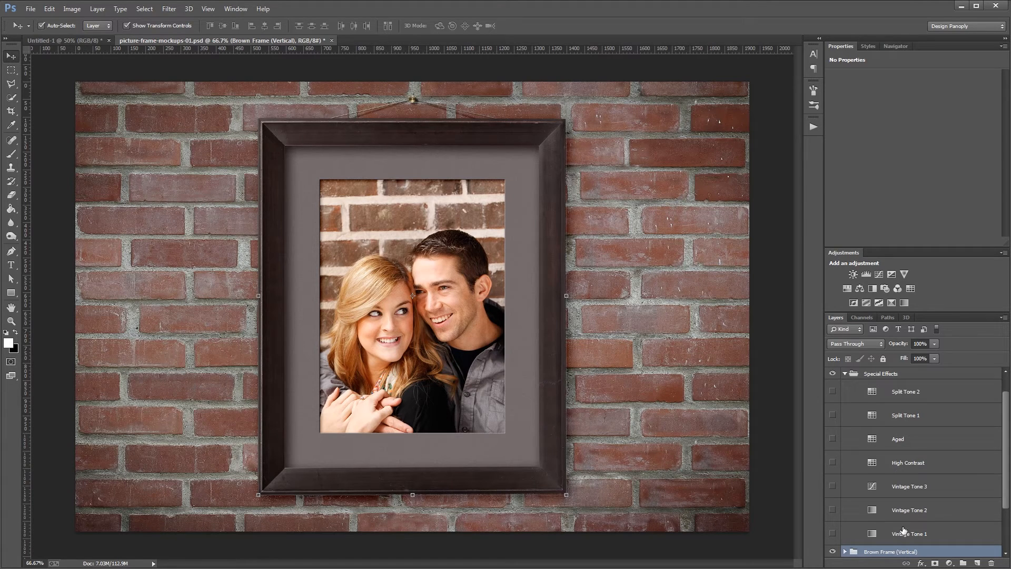
{"action": "left_click", "coordinate": [833, 534]}
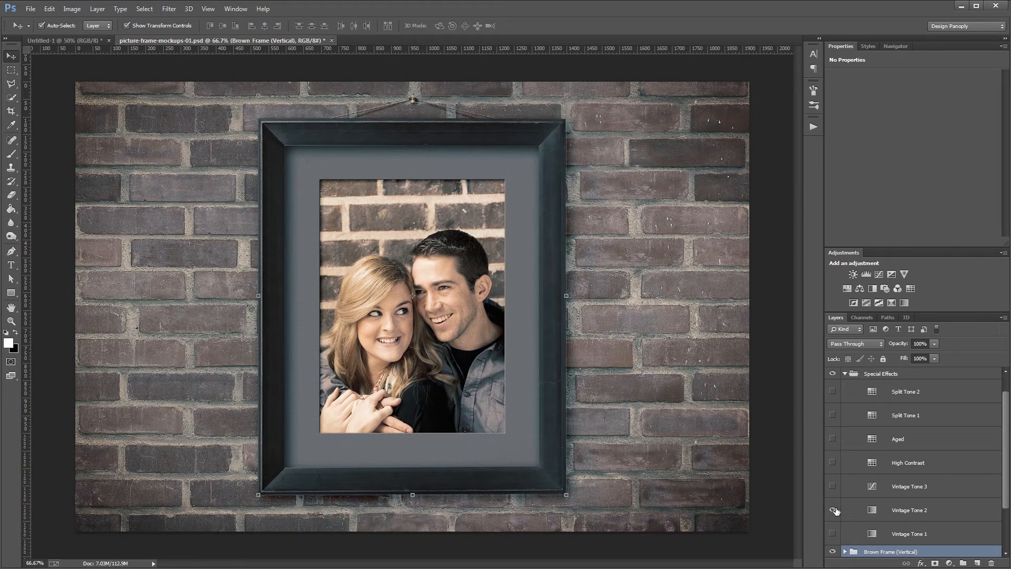
{"action": "left_click", "coordinate": [833, 510]}
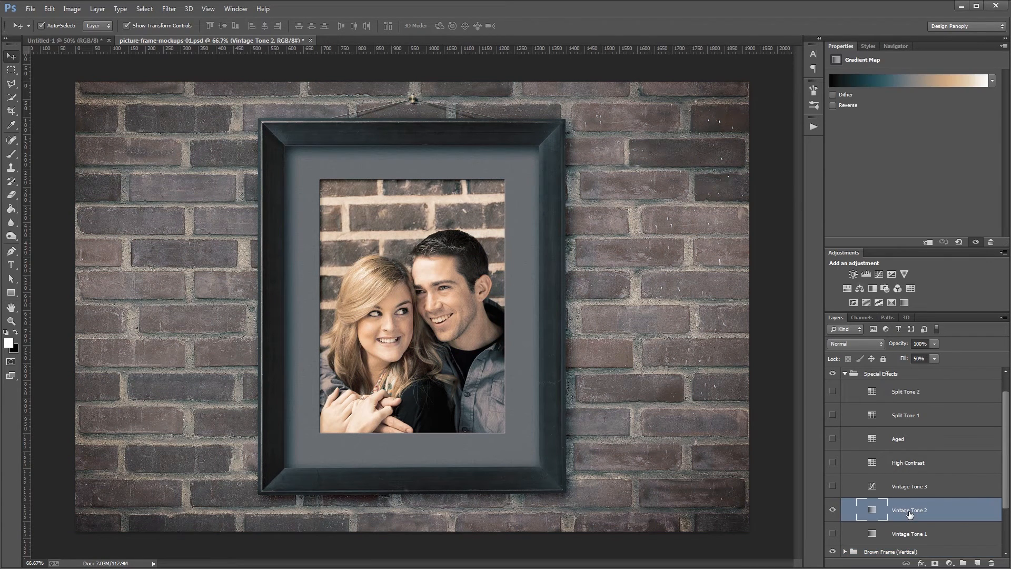
{"action": "left_click", "coordinate": [933, 358]}
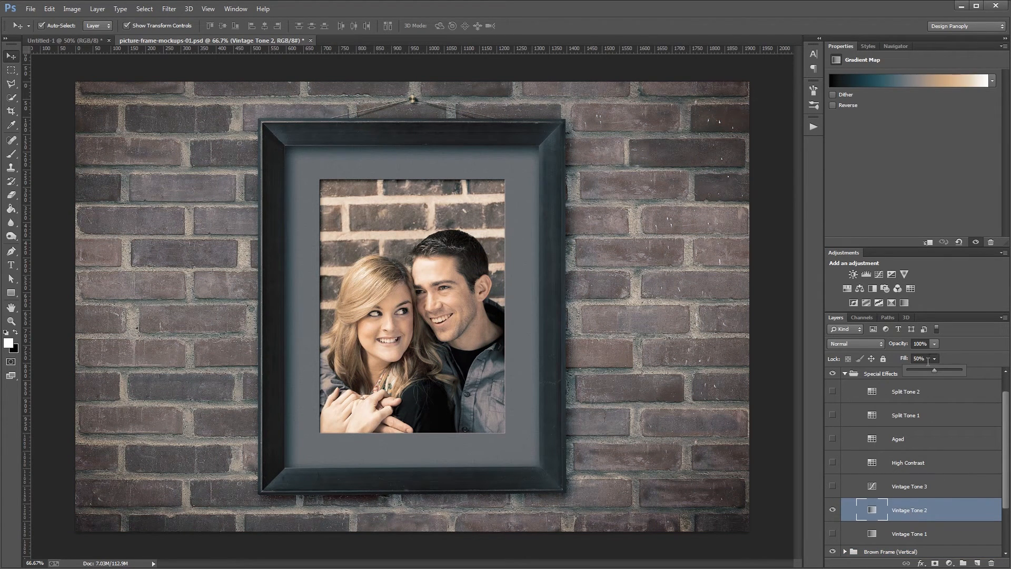
{"action": "left_click_drag", "start_coordinate": [933, 370], "coordinate": [915, 369]}
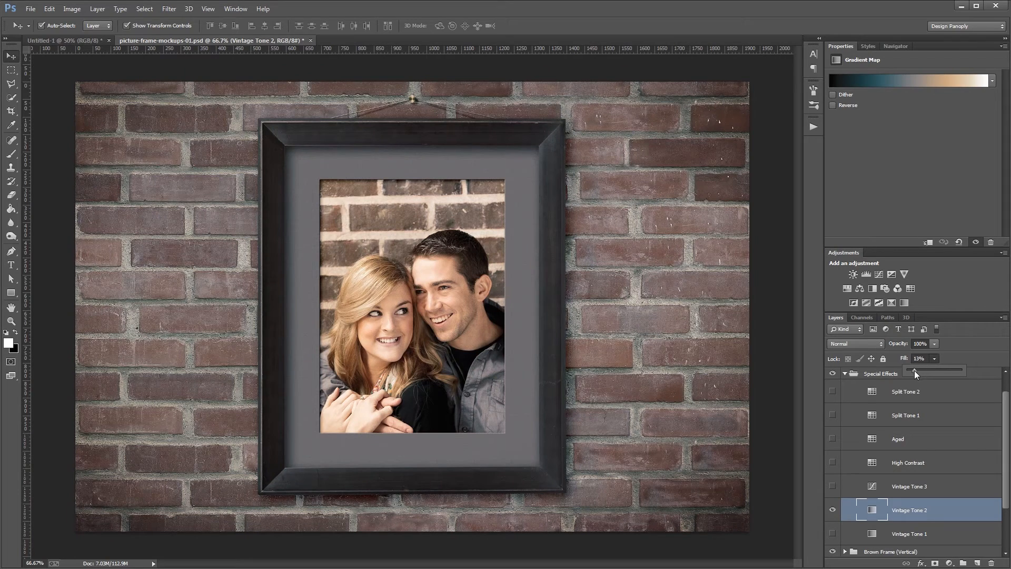
{"action": "left_click_drag", "start_coordinate": [916, 371], "coordinate": [943, 371]}
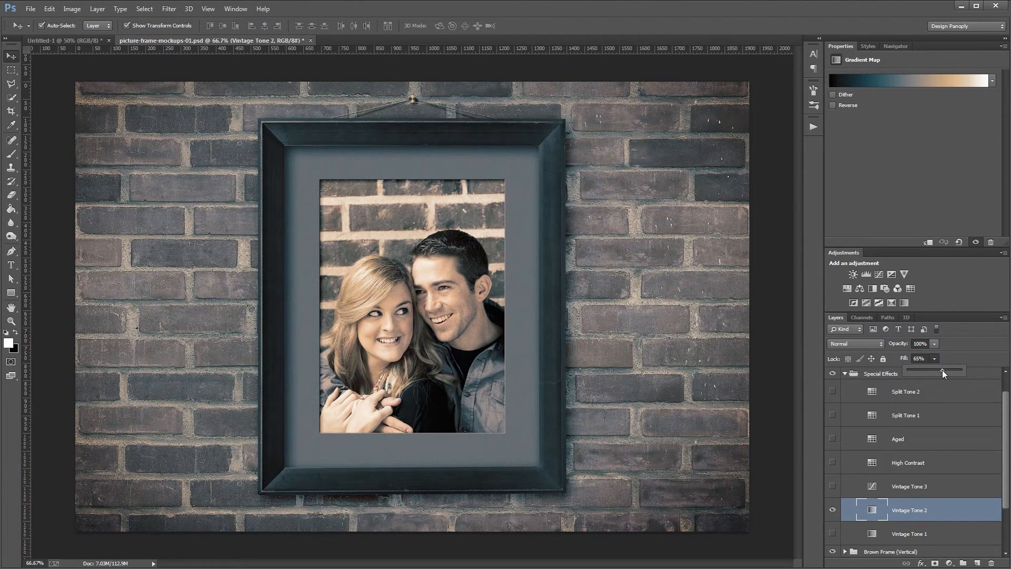
{"action": "left_click", "coordinate": [833, 510]}
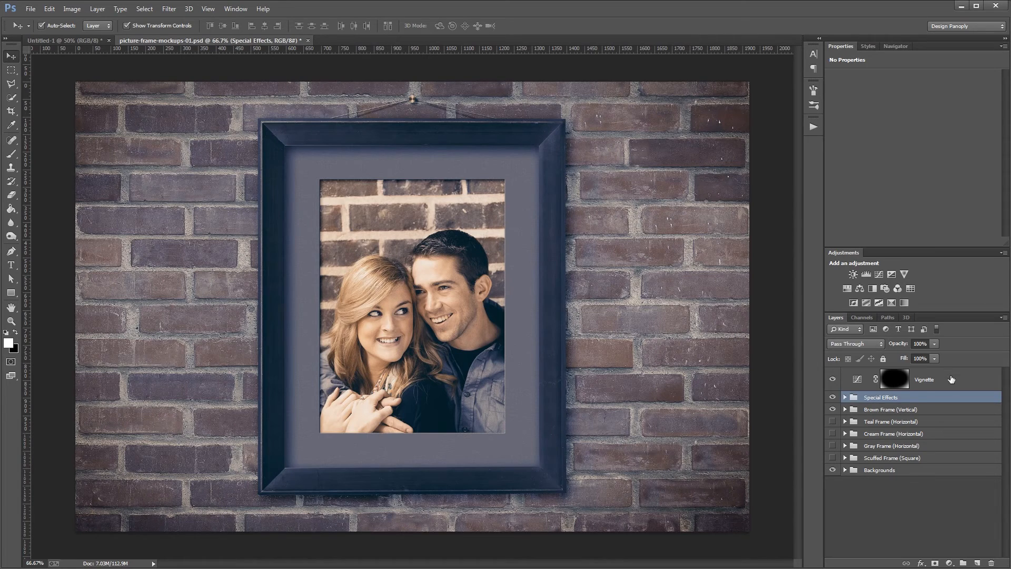
- Reshape the Vignette Curves layer's curve to tune the edge darkening
{"action": "left_click", "coordinate": [924, 379]}
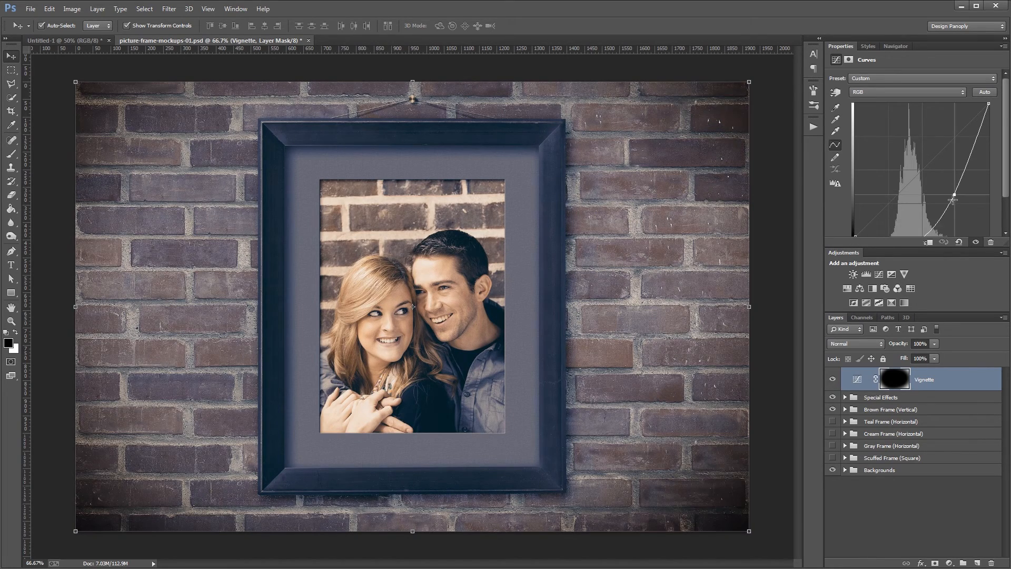
{"action": "left_click_drag", "start_coordinate": [952, 200], "coordinate": [934, 185]}
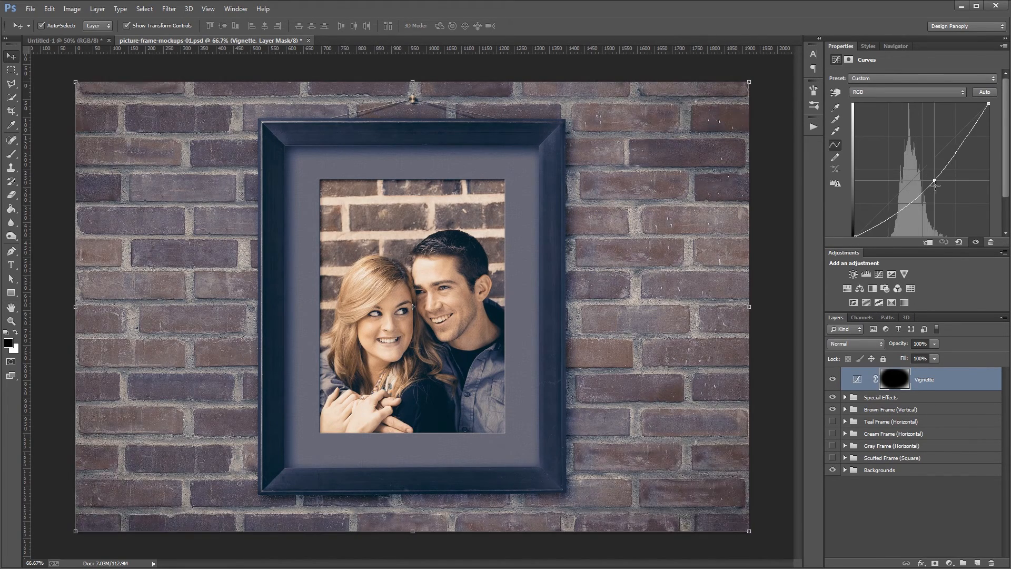
{"action": "left_click_drag", "start_coordinate": [934, 182], "coordinate": [940, 190]}
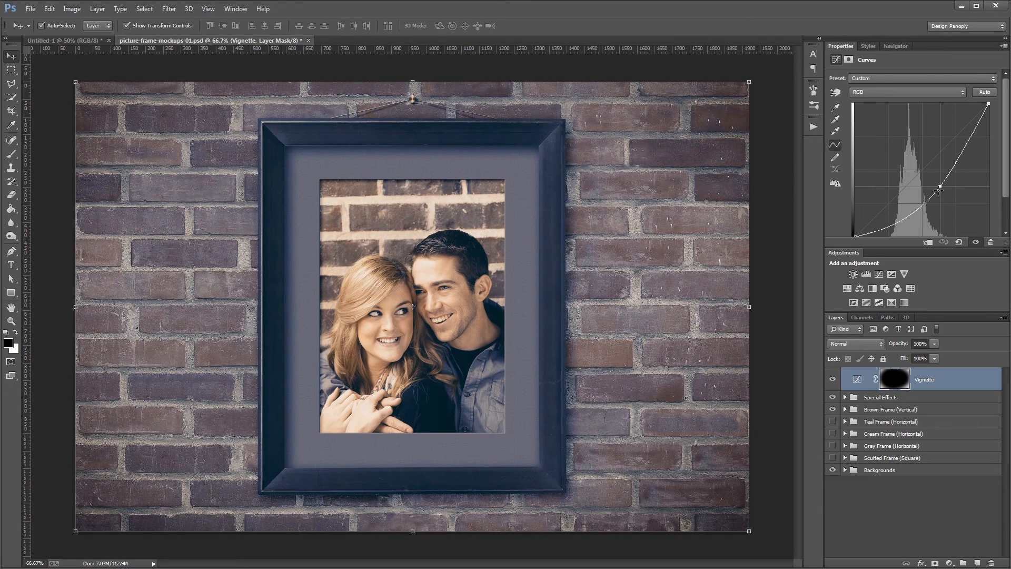